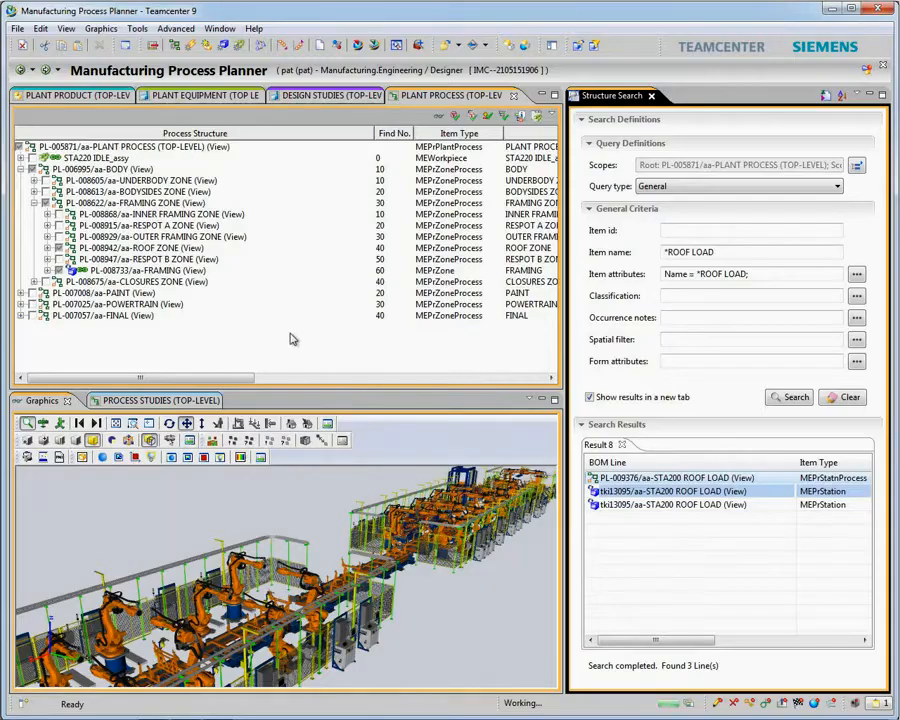
- Run an accountability check with source and target flipped to flag unaccounted roof parts
right_click(136, 280)
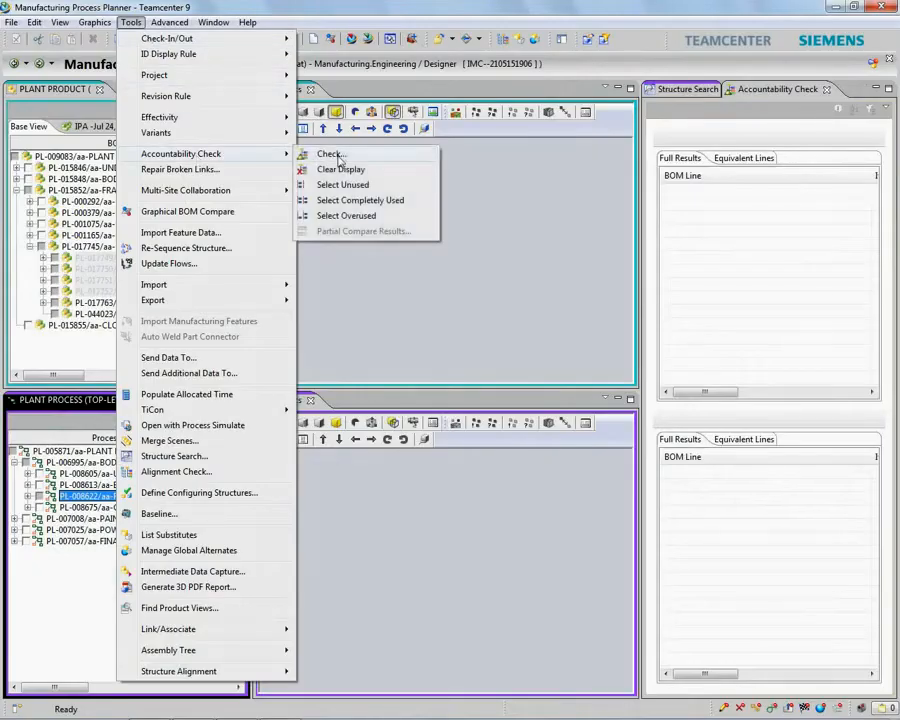
click(330, 154)
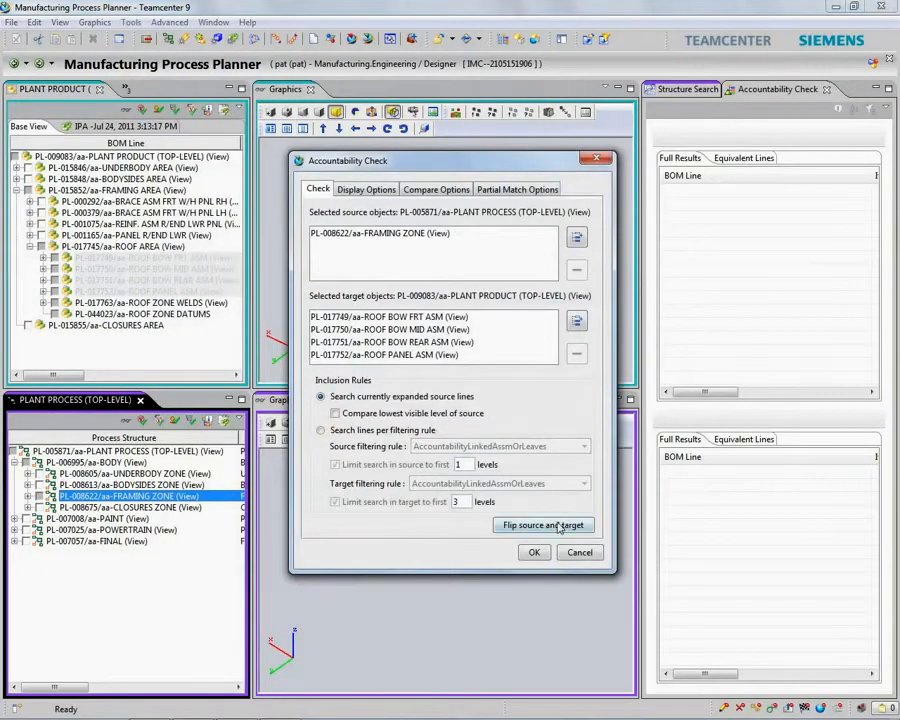
click(544, 524)
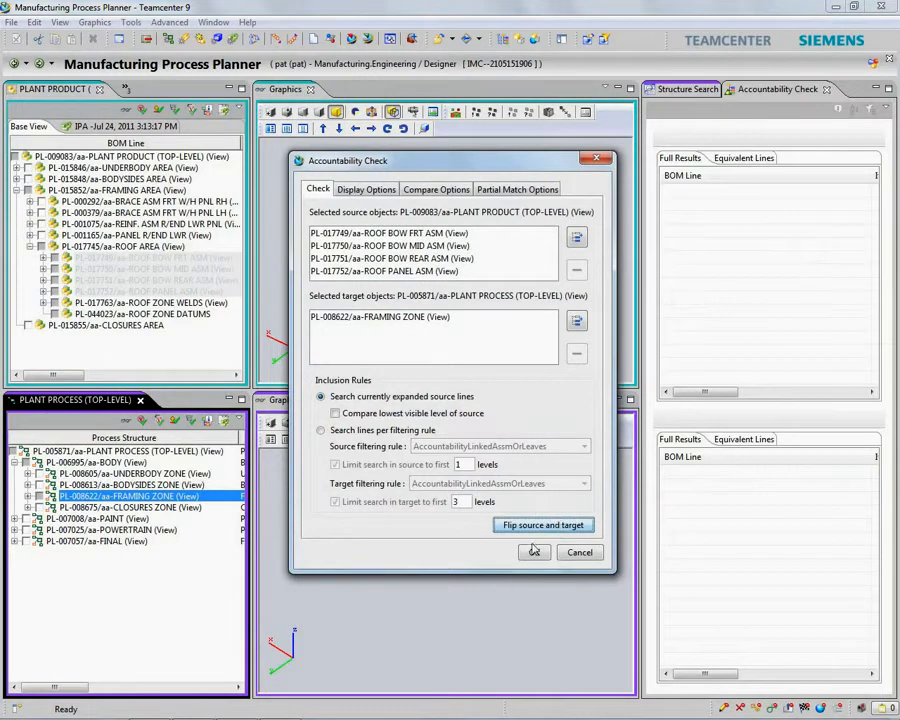
click(534, 552)
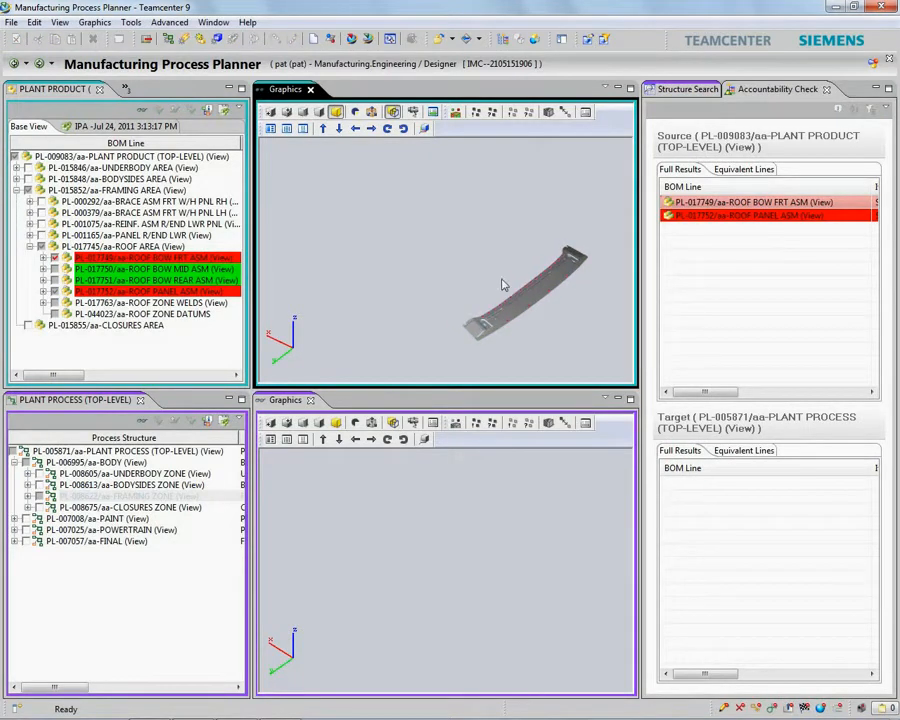
- Find the flagged roof bow part in the top-level plant process via Find > PLANT PROCESS
click(156, 268)
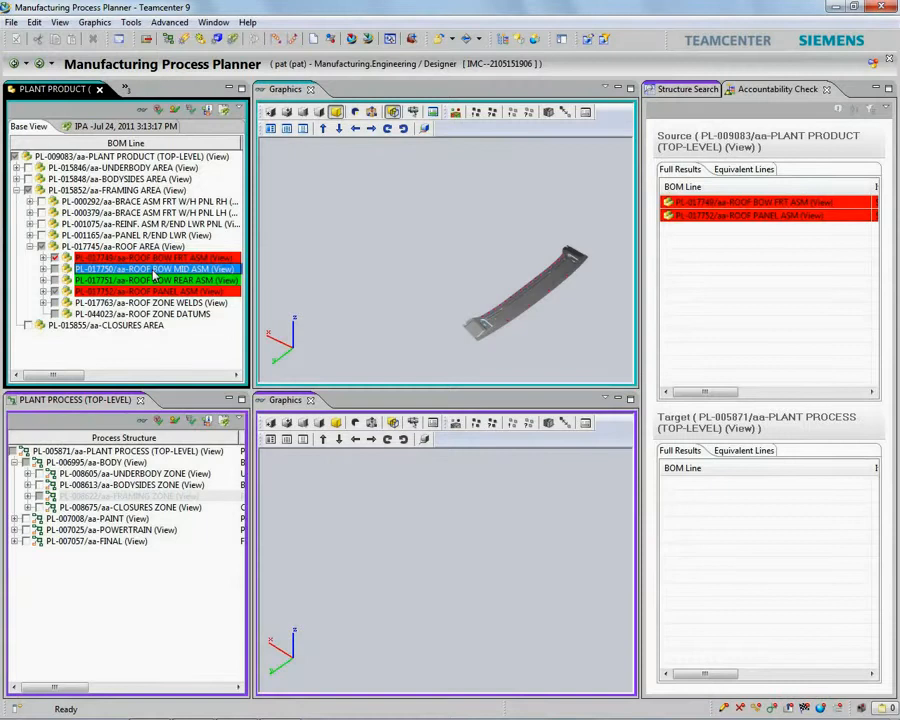
right_click(156, 268)
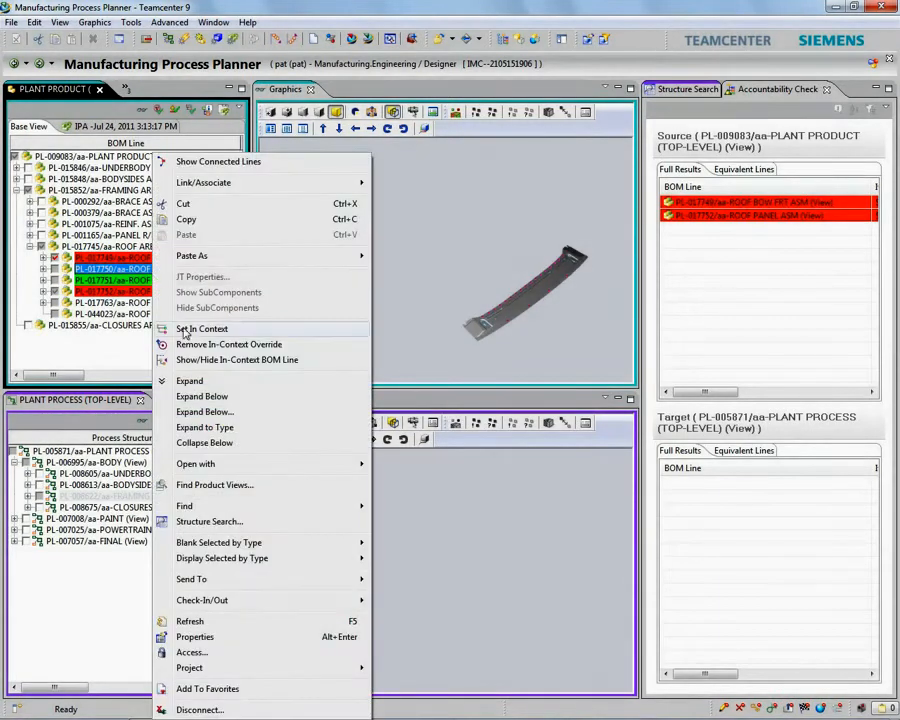
mouse_move(184, 504)
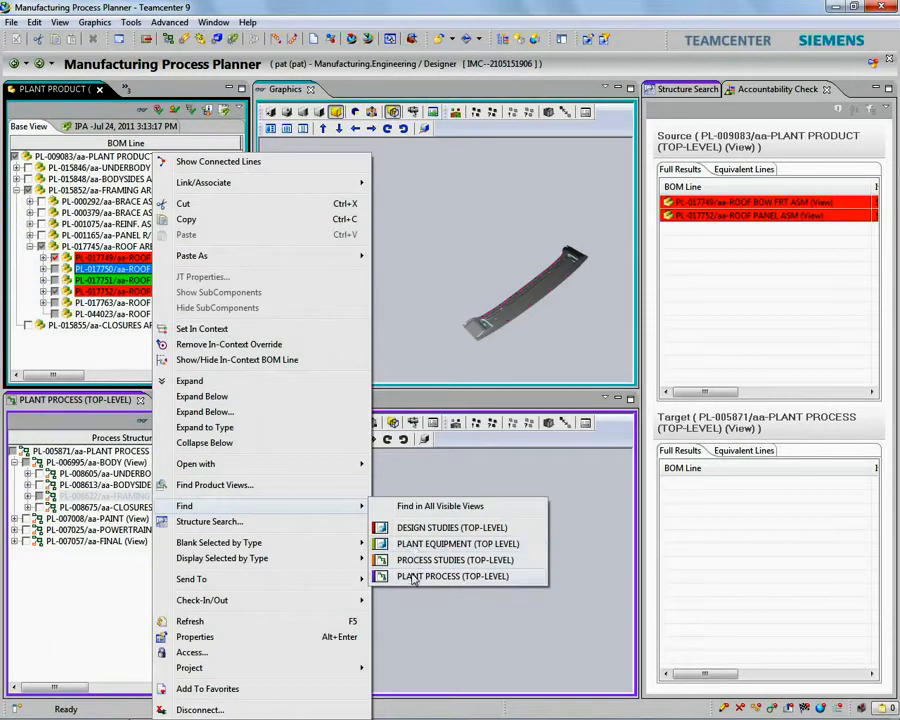
click(452, 576)
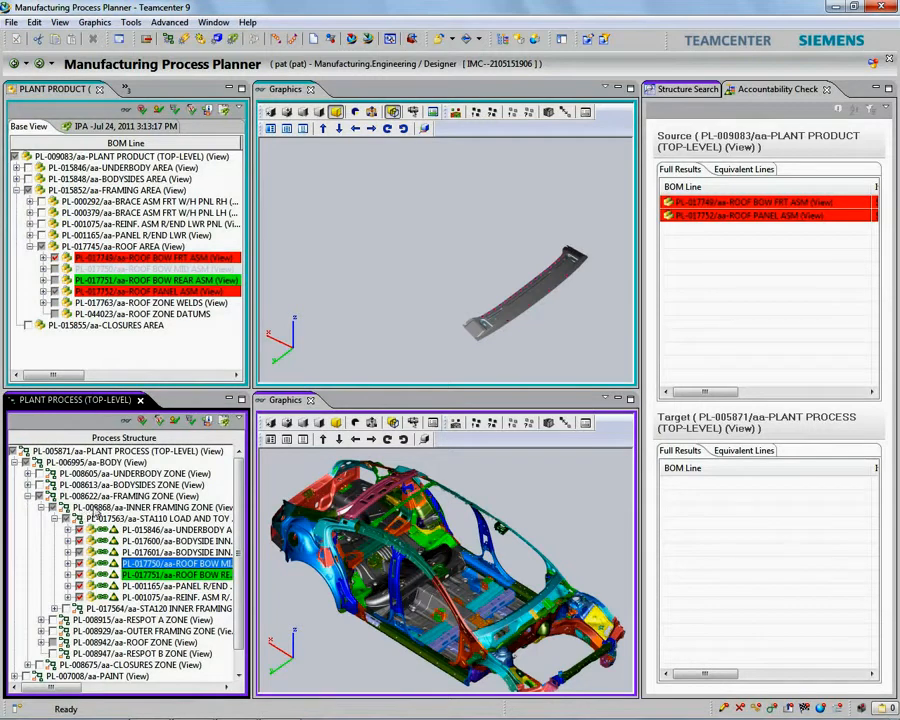
mouse_move(180, 322)
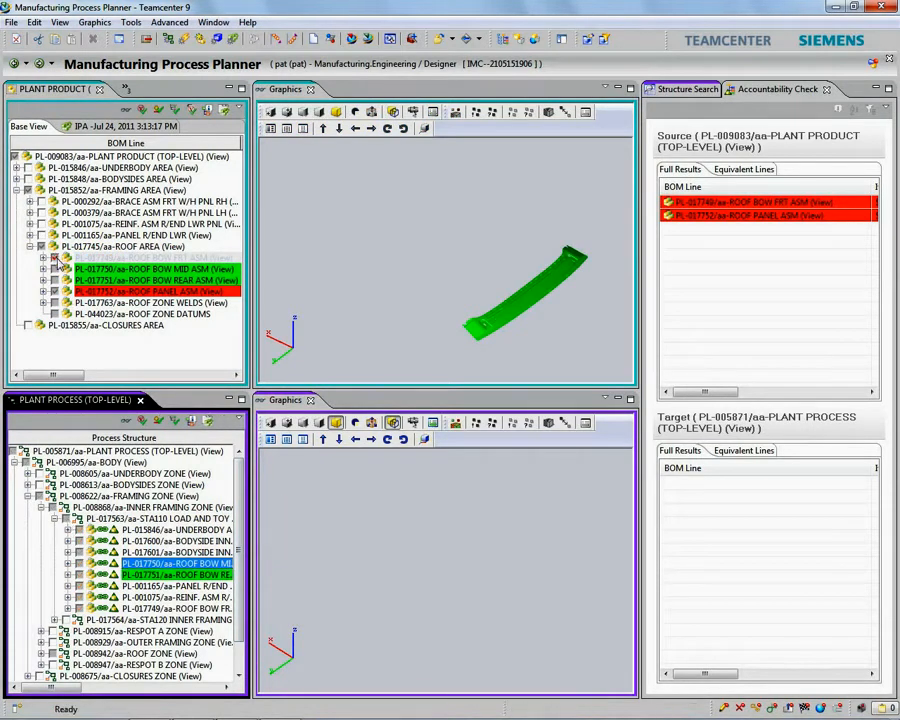
- Search the plant process for Item name *ROOF LOAD* and act on the STA200 ROOF LOAD result
right_click(760, 202)
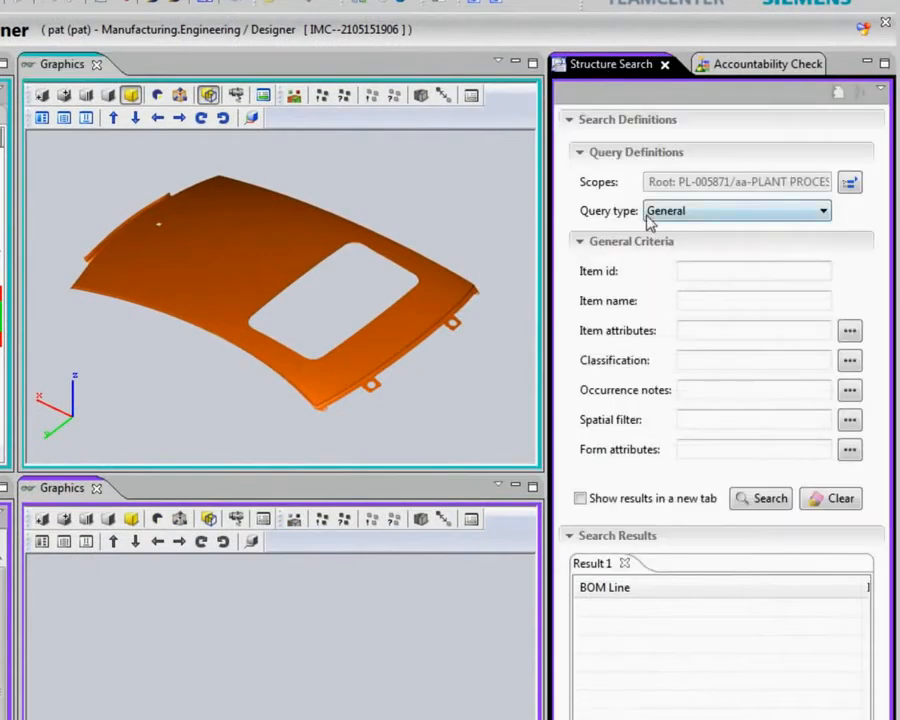
text(*)
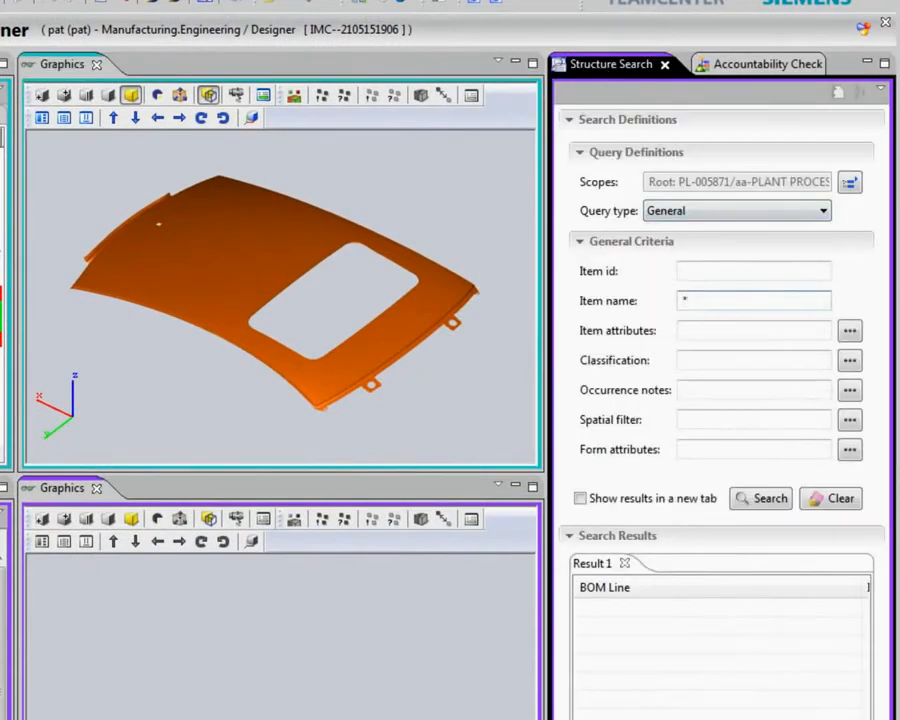
text(ROOF LOAD*)
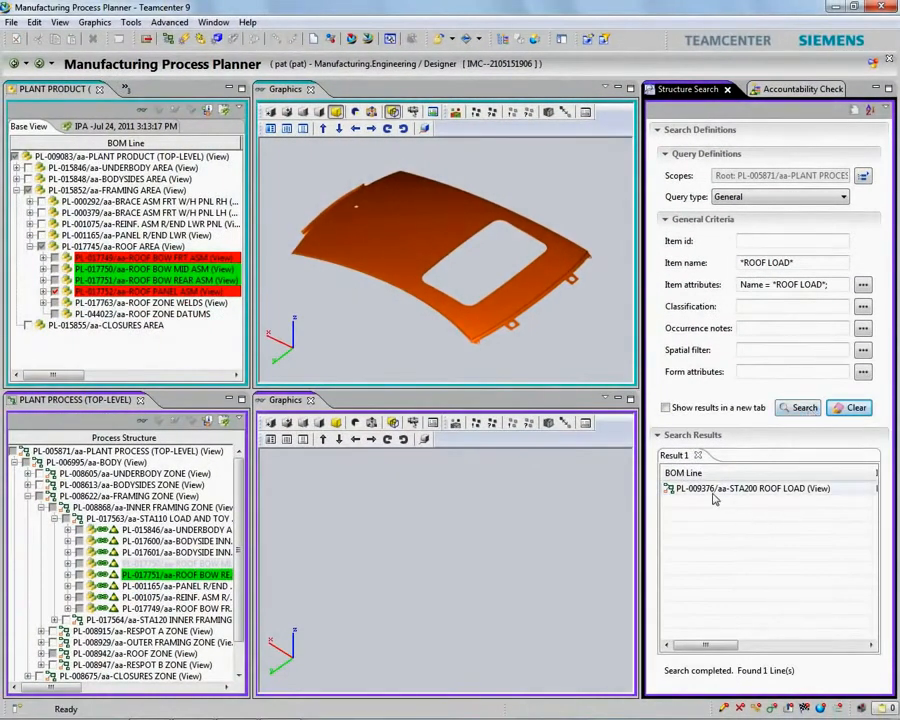
right_click(764, 488)
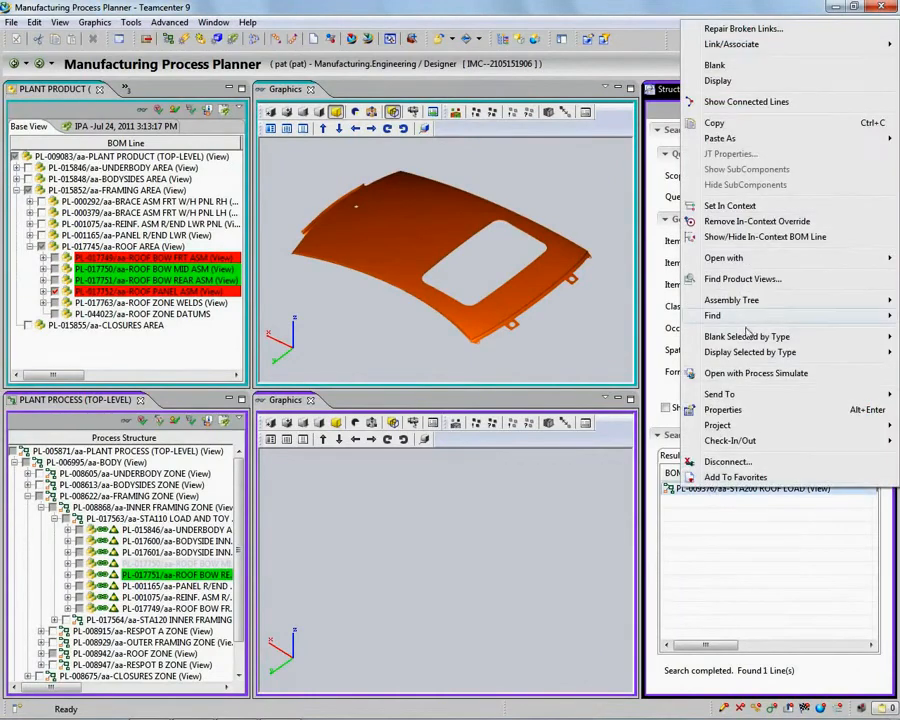
click(712, 316)
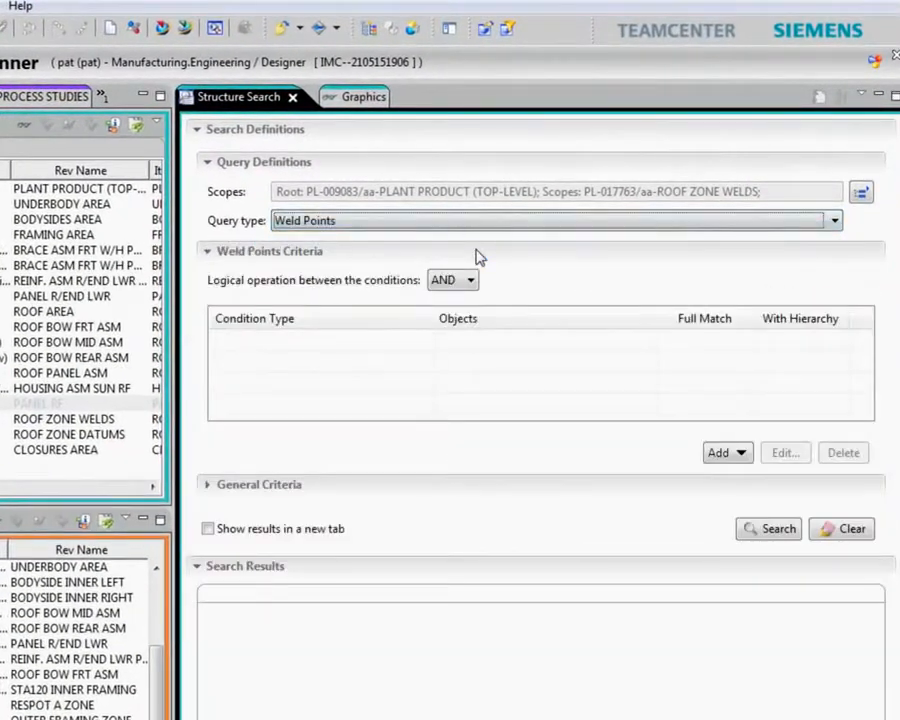
- Search for weld points connected to the roof panel and select the 28 found welds
click(768, 528)
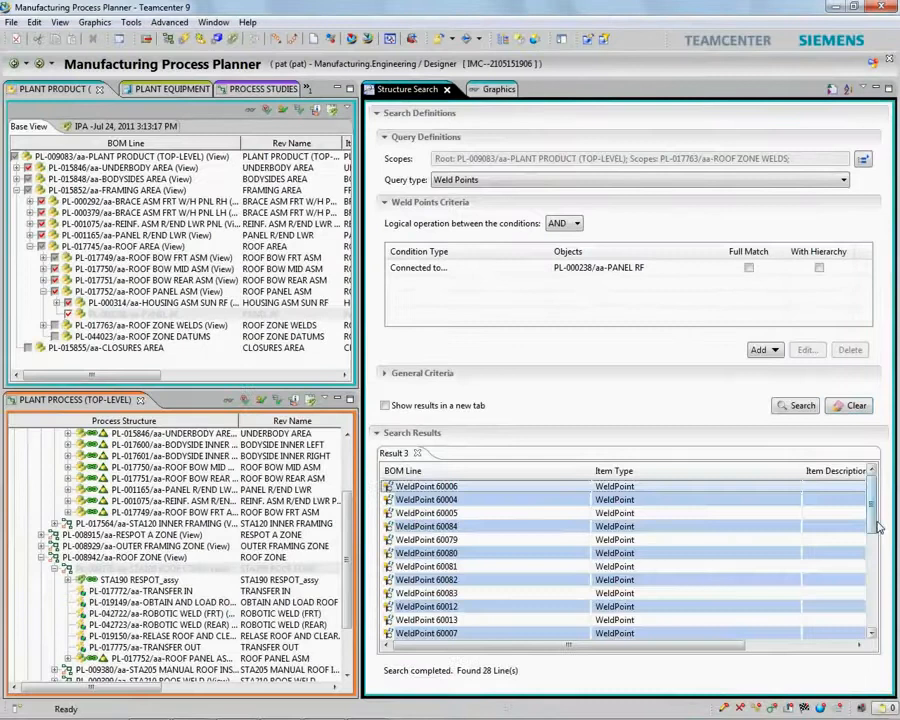
click(474, 88)
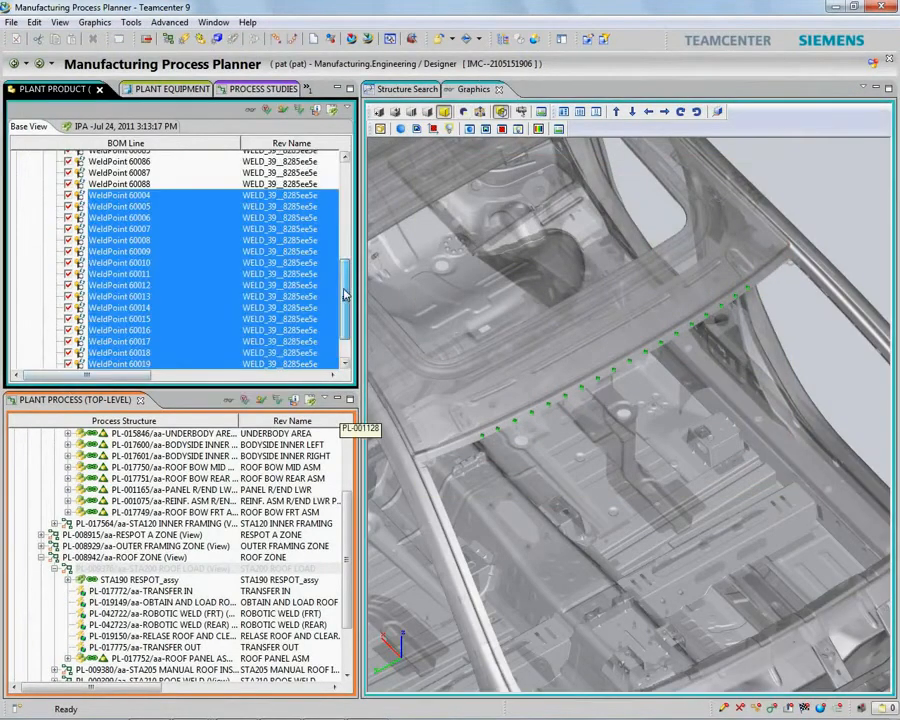
click(176, 612)
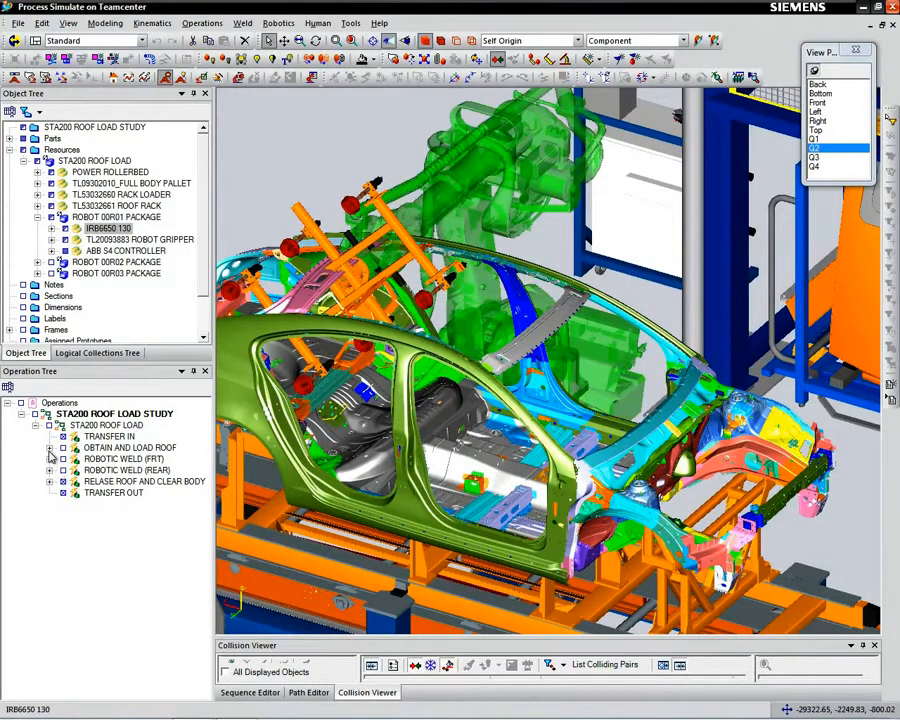
- Expand OBTAIN AND LOAD ROOF in the Operation Tree to show the pick and place steps
click(50, 448)
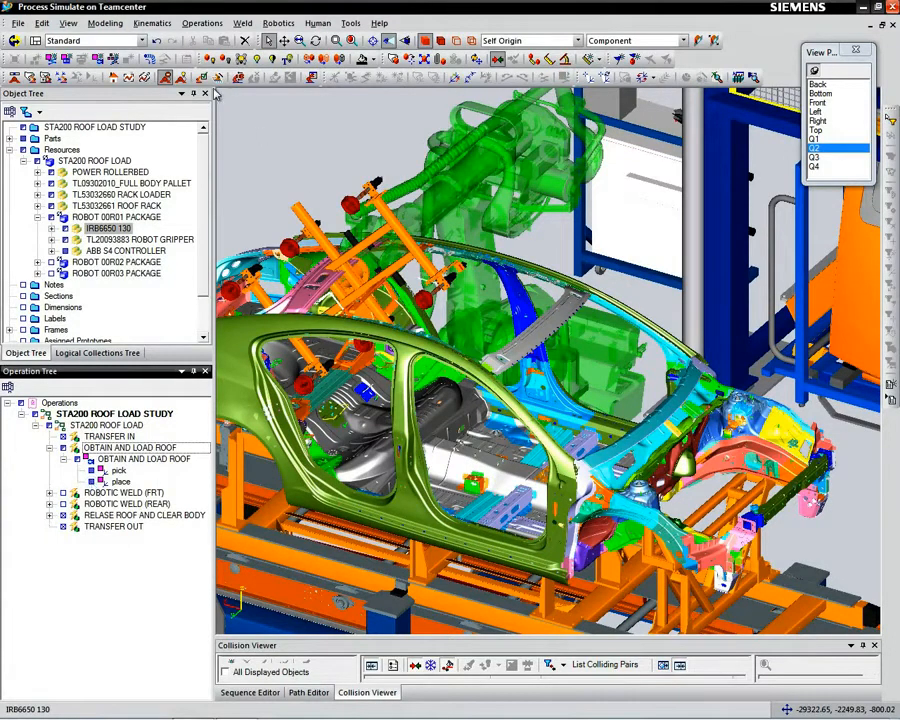
double_click(118, 470)
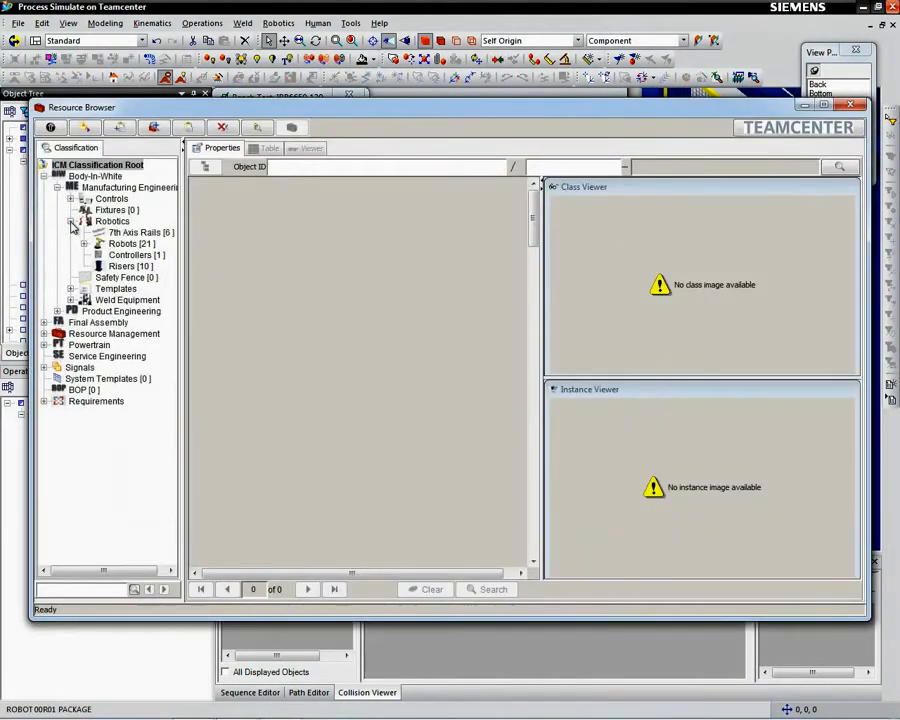
- Expand the Robotics resource classes and list the available robot risers
click(128, 266)
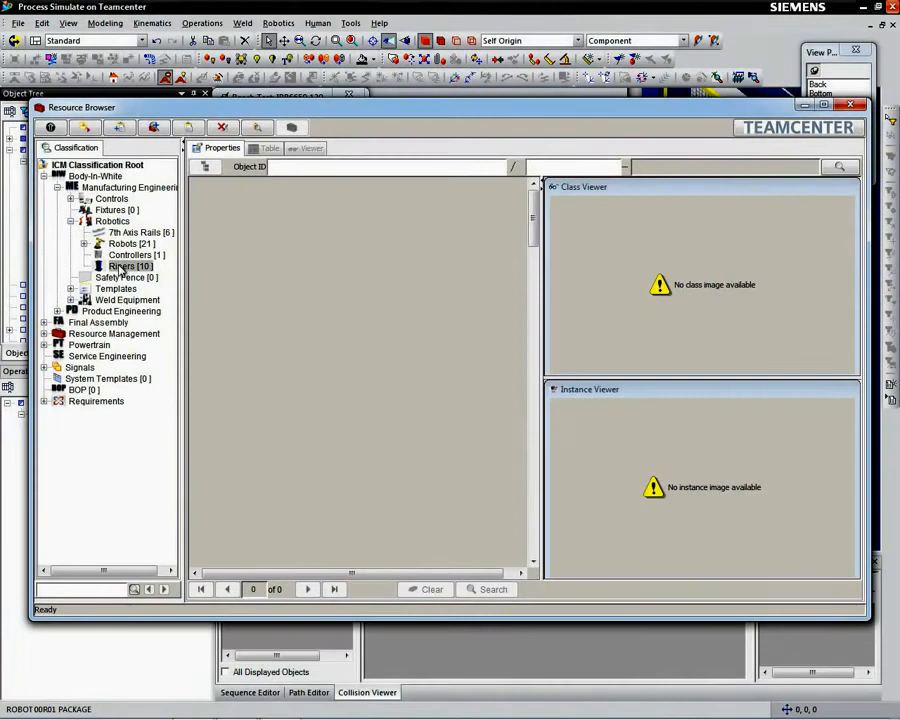
click(128, 266)
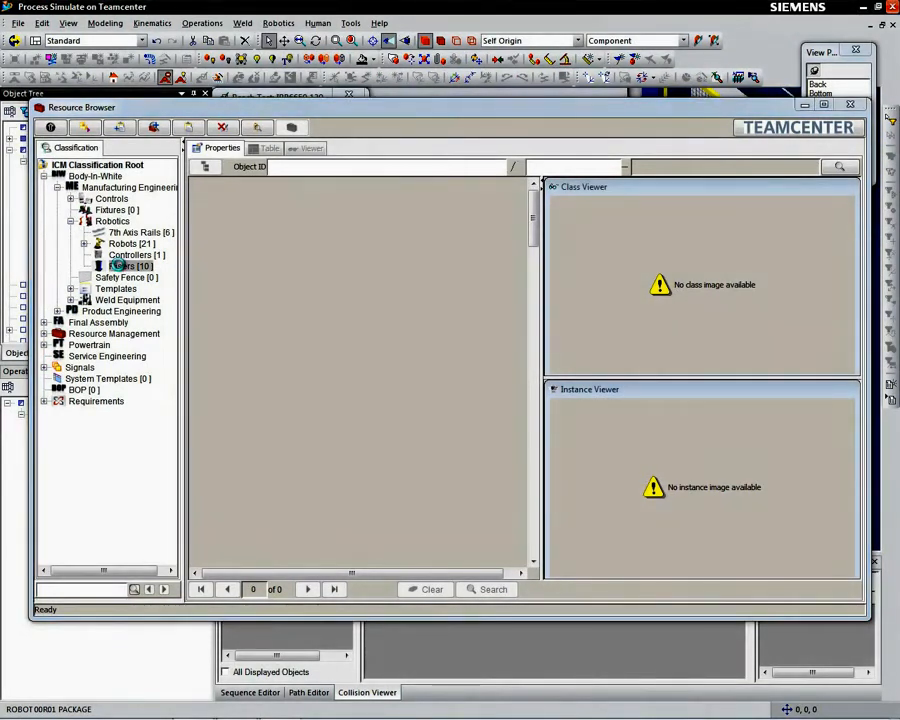
click(128, 264)
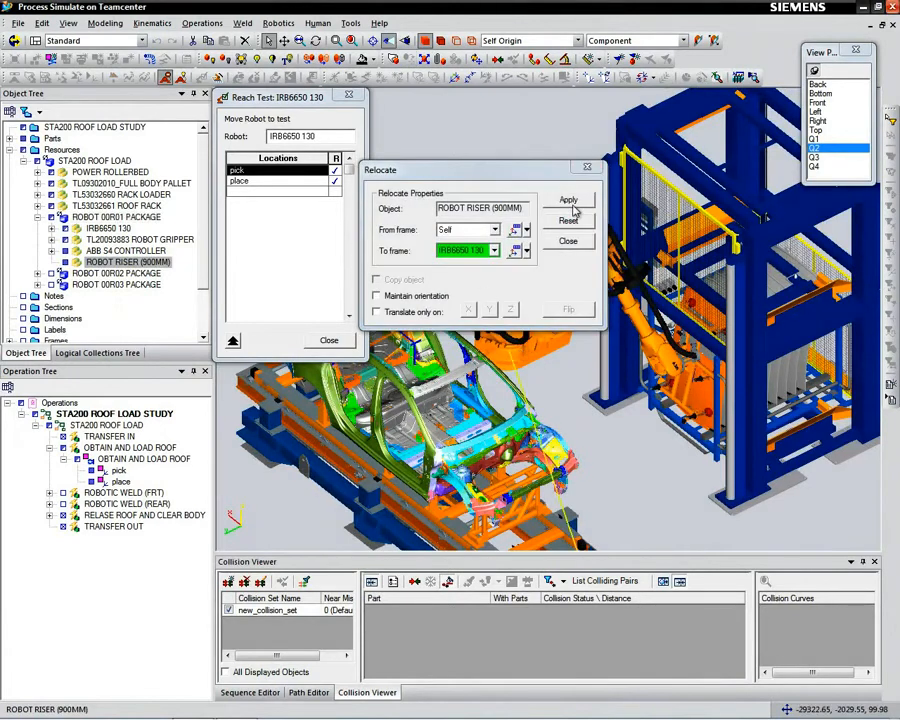
- Apply the riser relocation under the IRB6650 robot and reach-test the roof pick and place locations
click(568, 200)
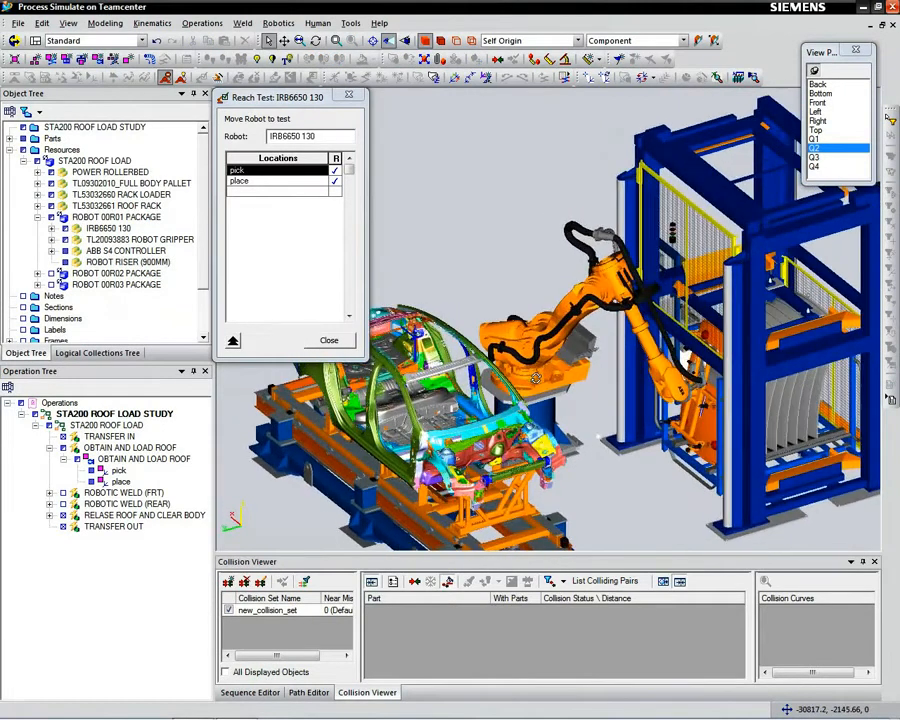
click(280, 180)
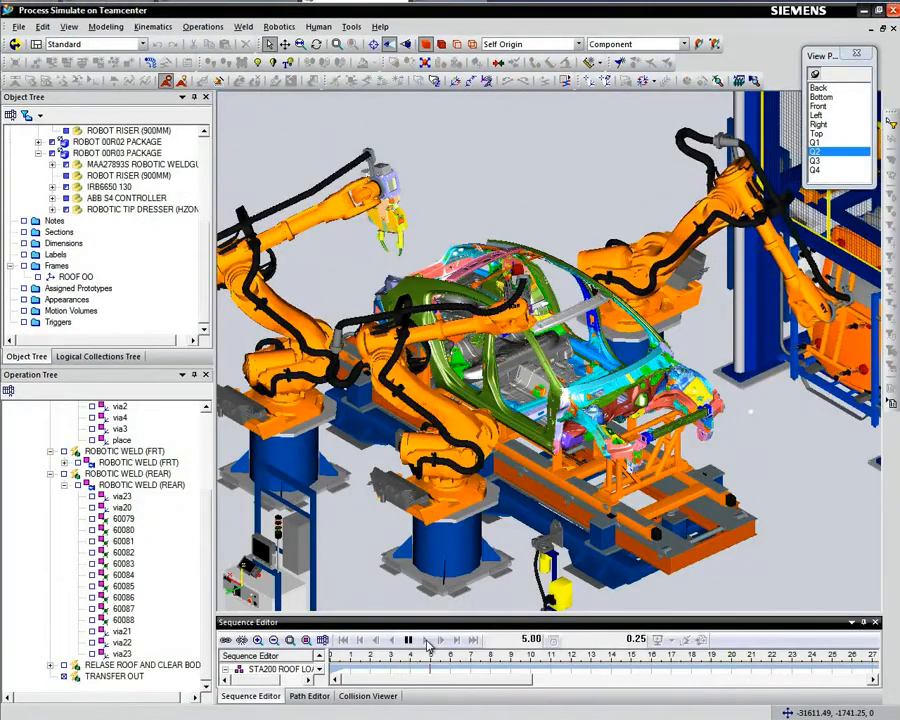
- Play the roof load sequence forward so the robots load and weld the roof
click(408, 640)
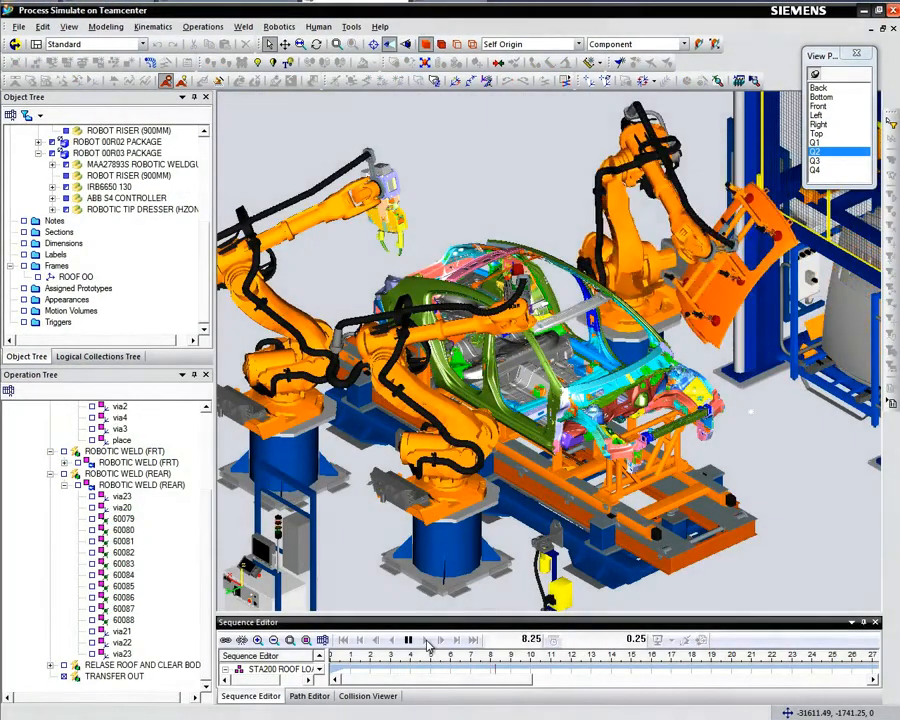
click(408, 640)
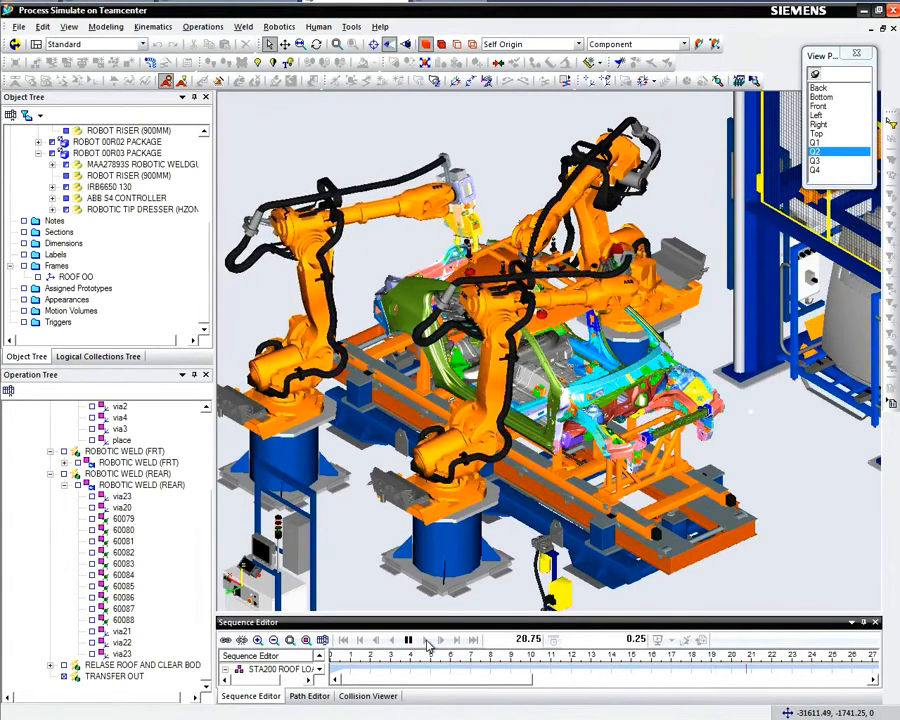
click(408, 640)
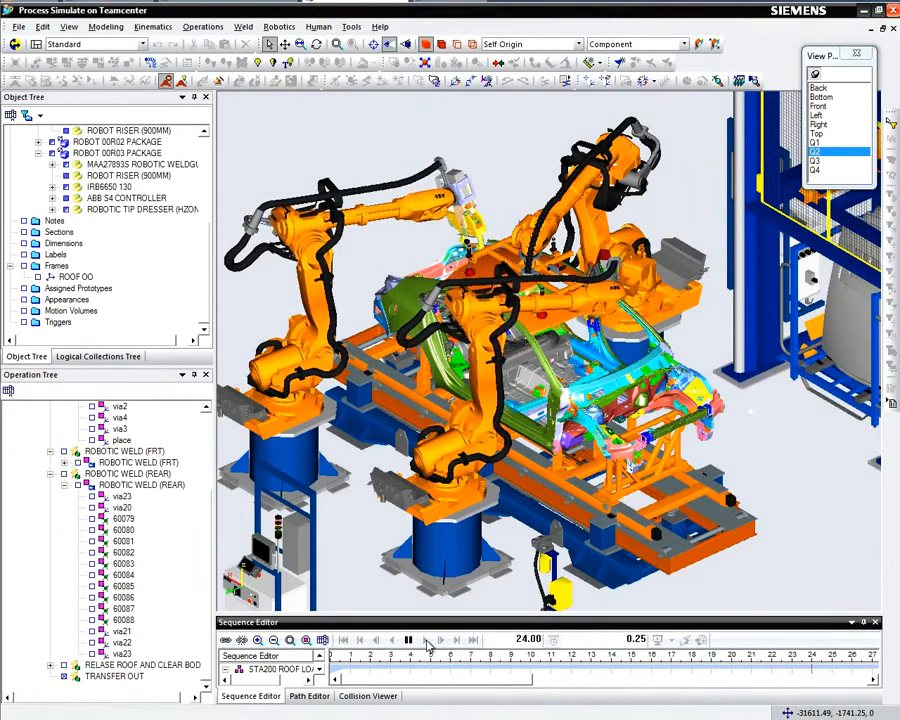
click(408, 640)
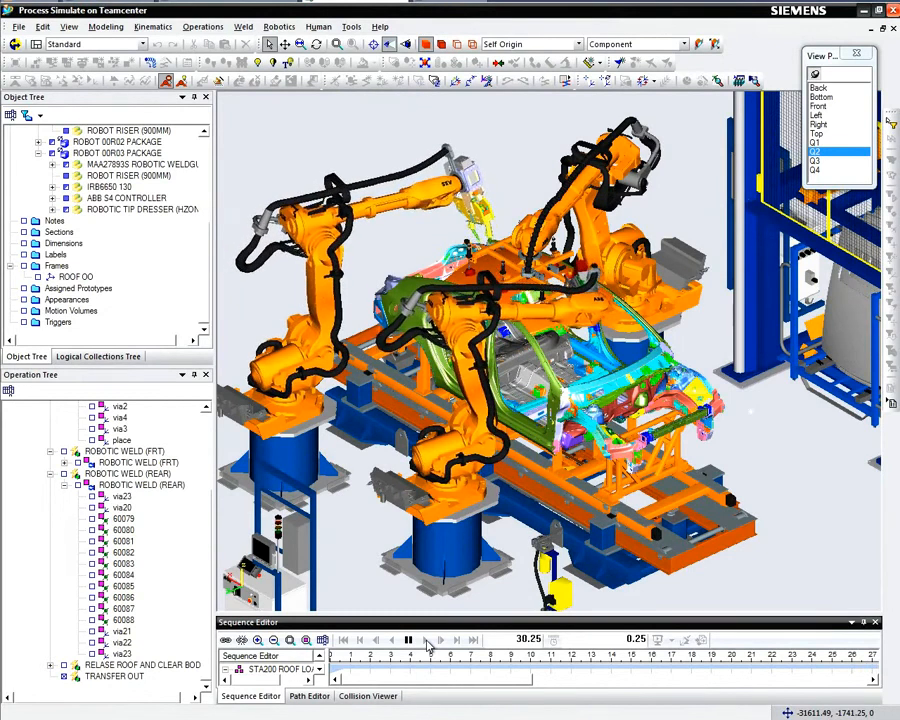
click(408, 640)
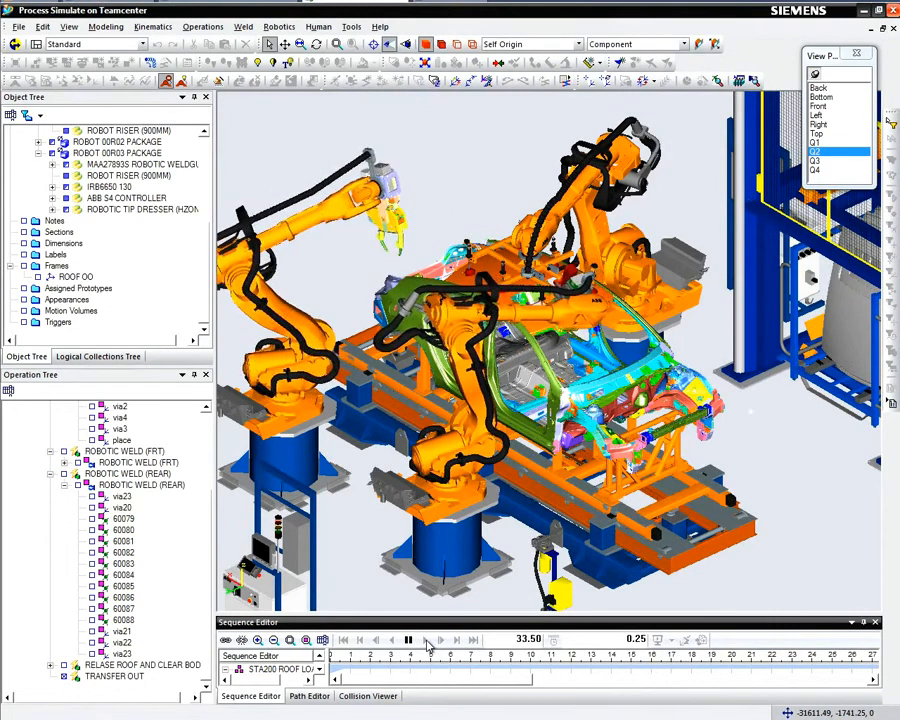